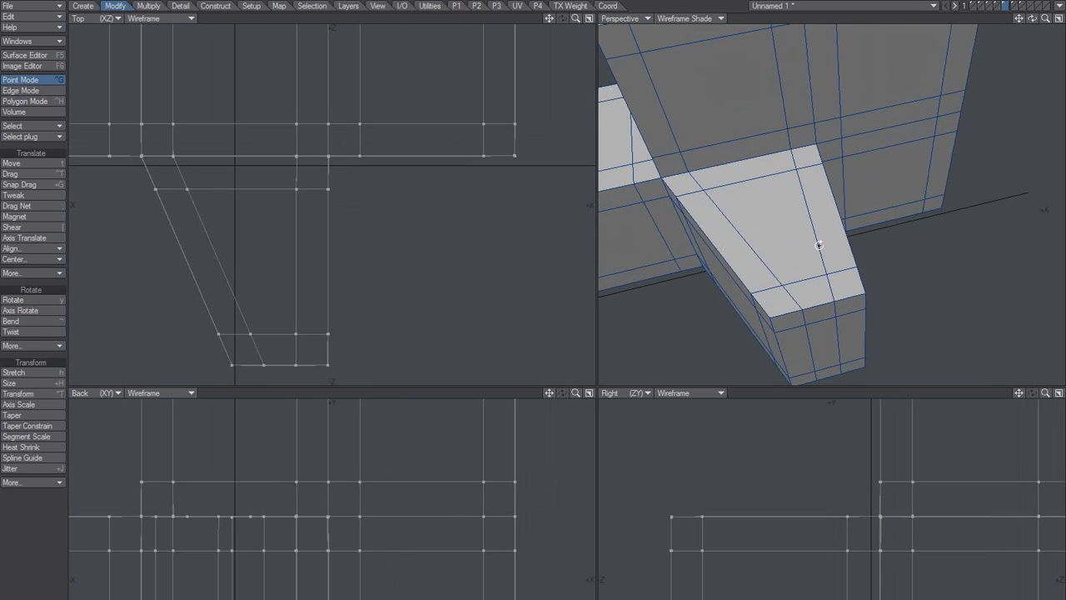
Switch the selection mode to pick the vertical column of points on the angled block
click(20, 90)
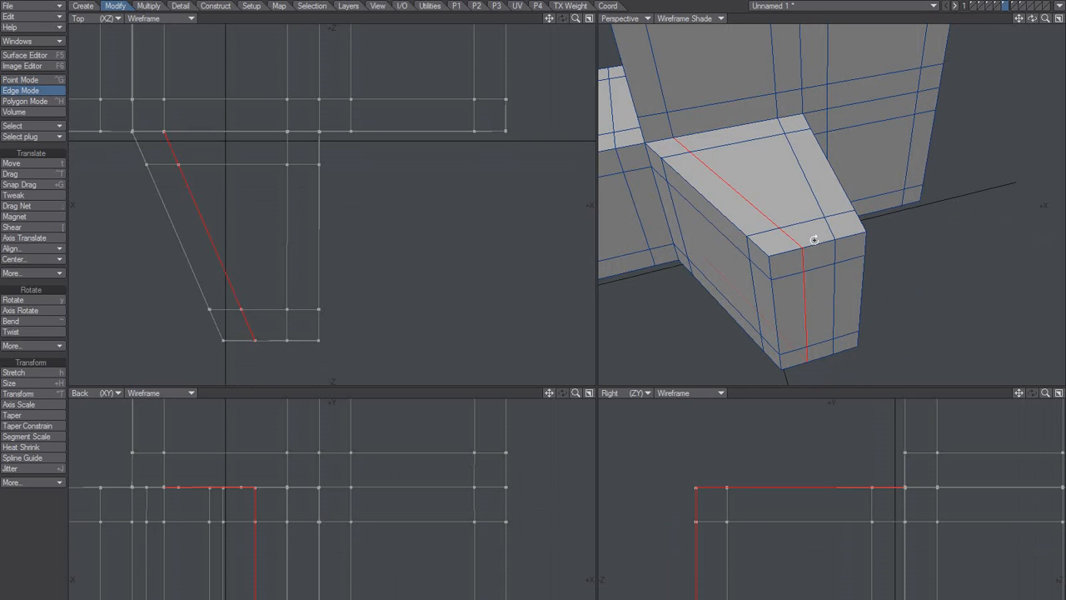
click(20, 80)
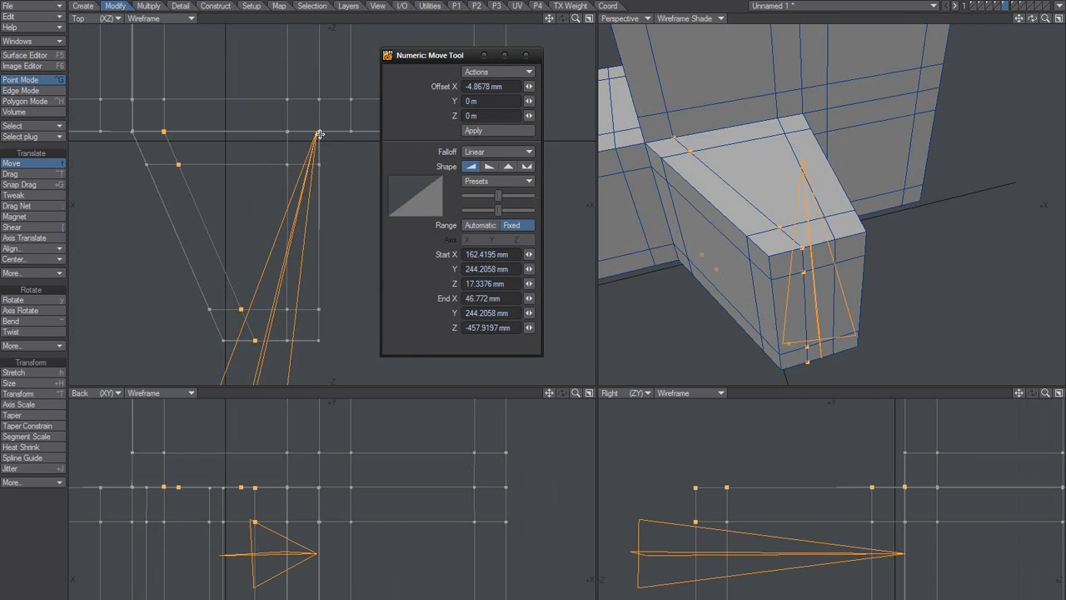
Set the Move tool's linear falloff Range to Automatic, keeping the ~49.67 mm X offset
click(479, 225)
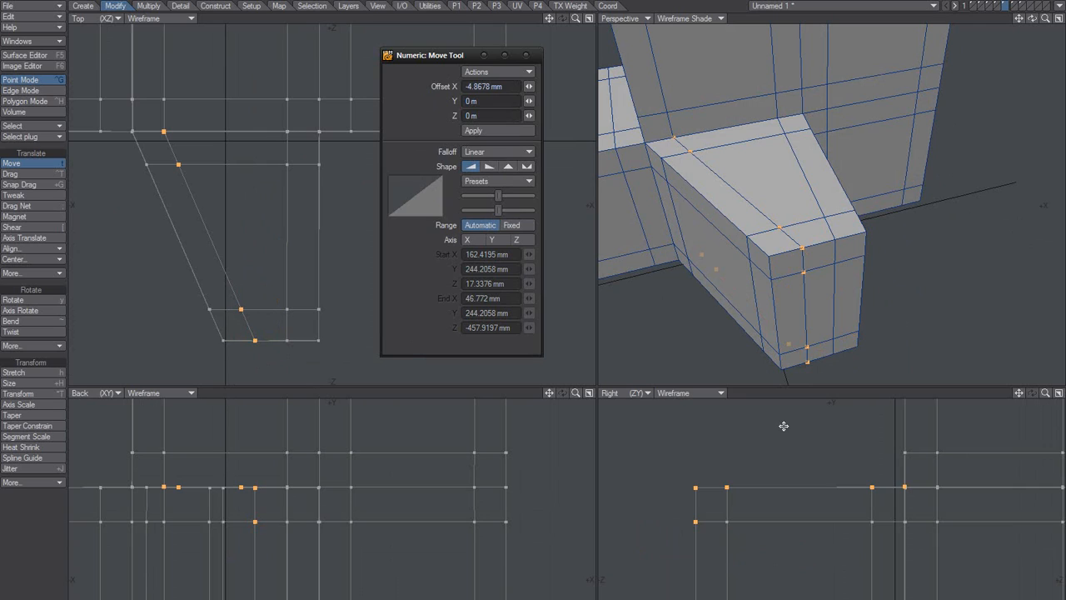
mouse_move(207, 466)
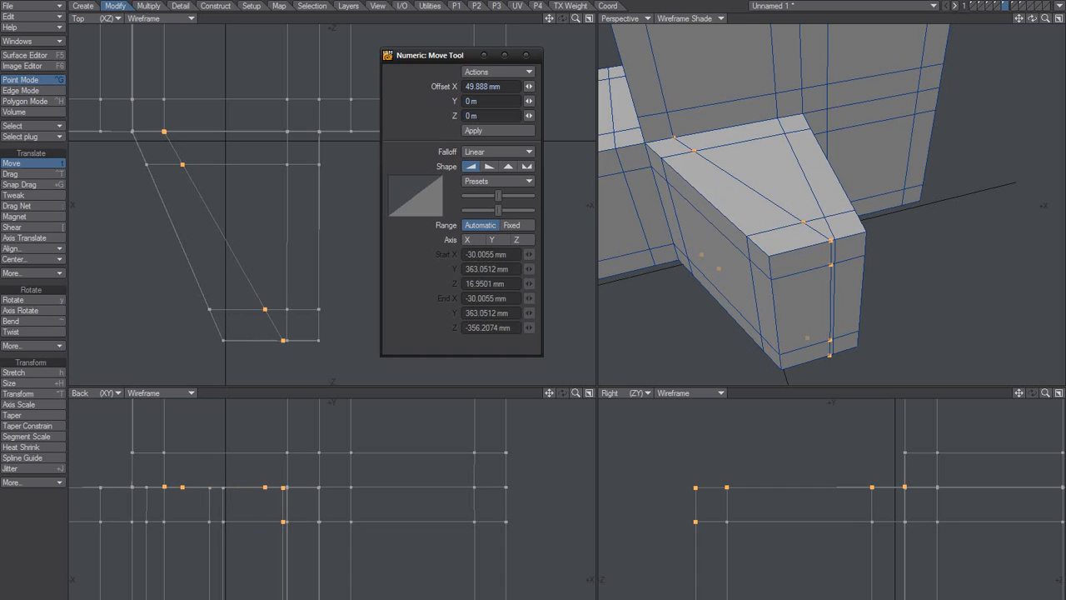
mouse_move(675, 135)
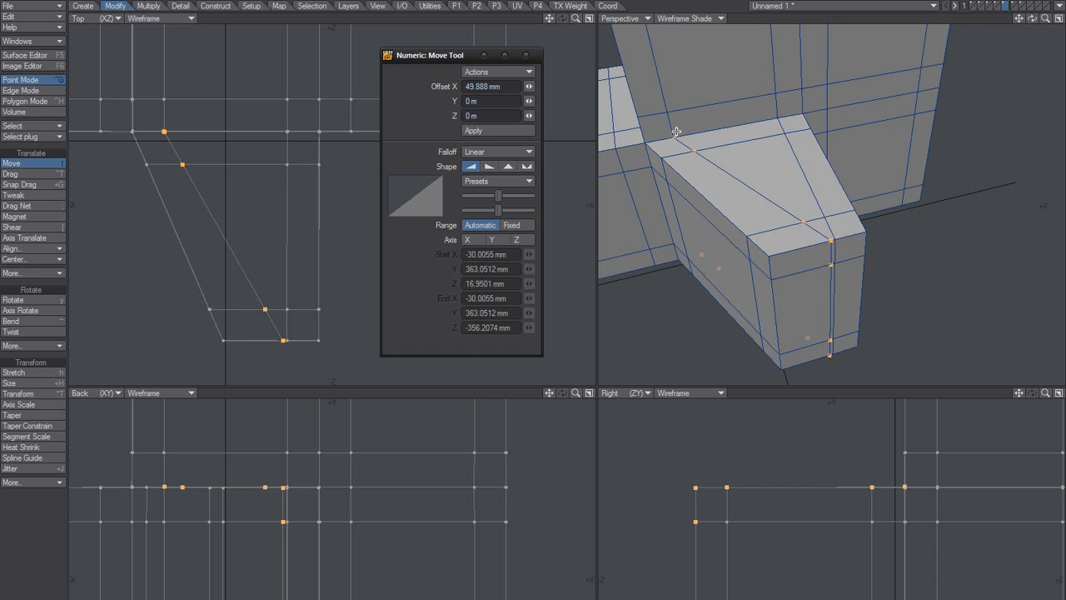
mouse_move(666, 135)
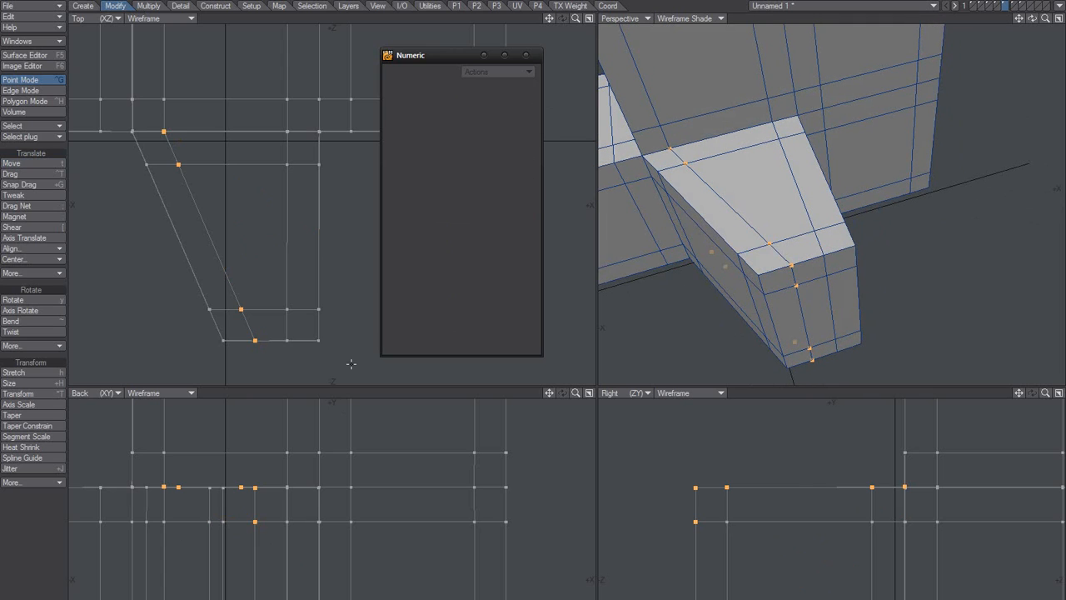
Reactivate Move to offset another point set about 15.44 mm along X
click(12, 163)
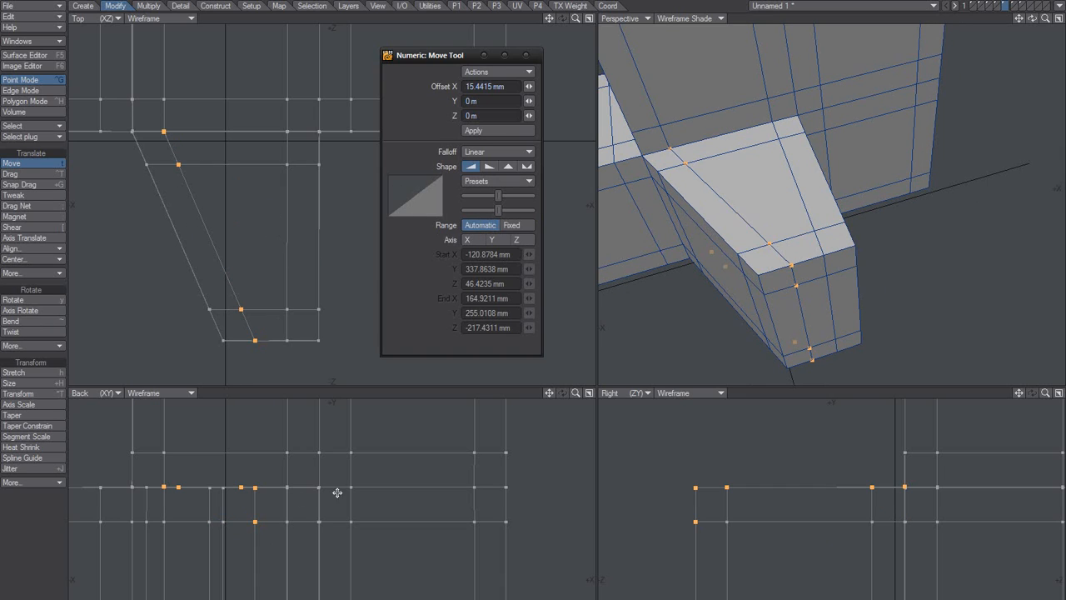
mouse_move(223, 463)
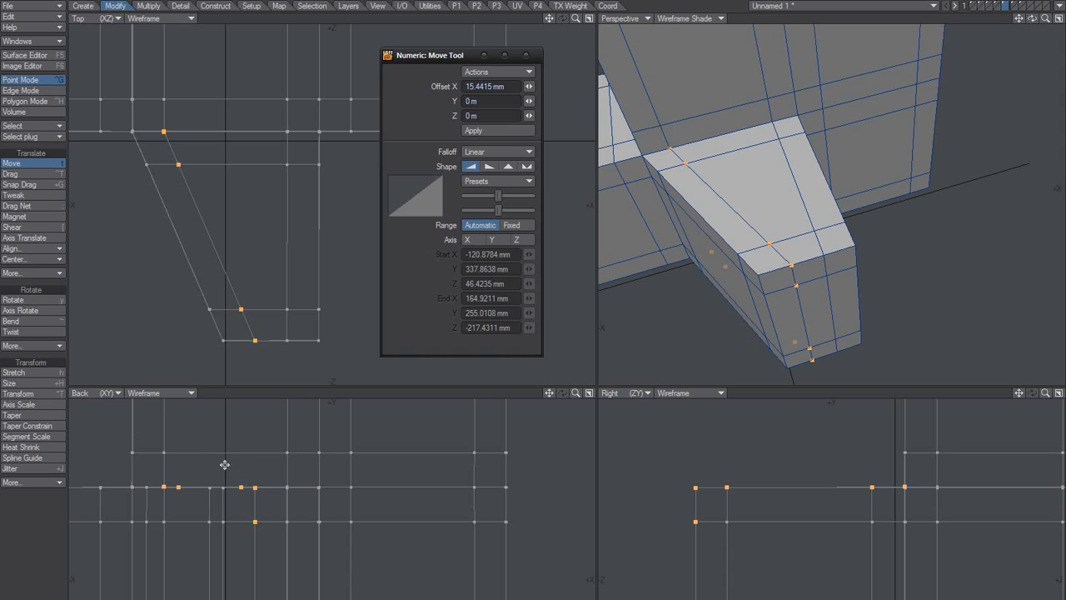